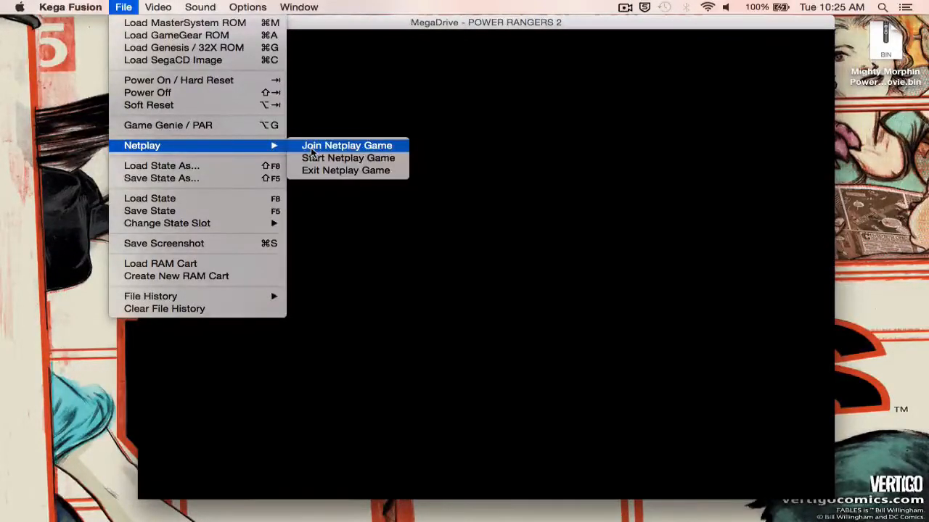
# Step: Host a Netplay game for 2 players via File > Netplay and create the server awaiting the second player
pyautogui.click(350, 145)
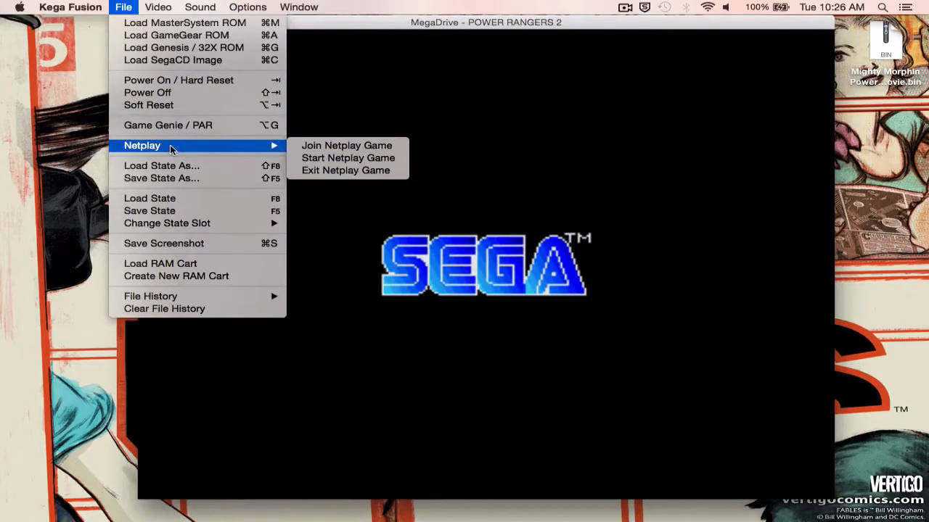
pyautogui.moveTo(322, 158)
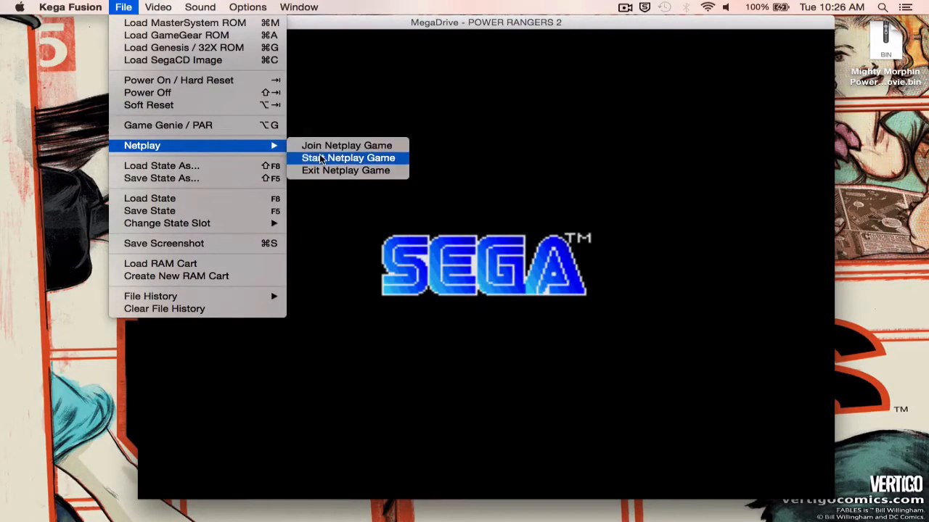
pyautogui.click(348, 158)
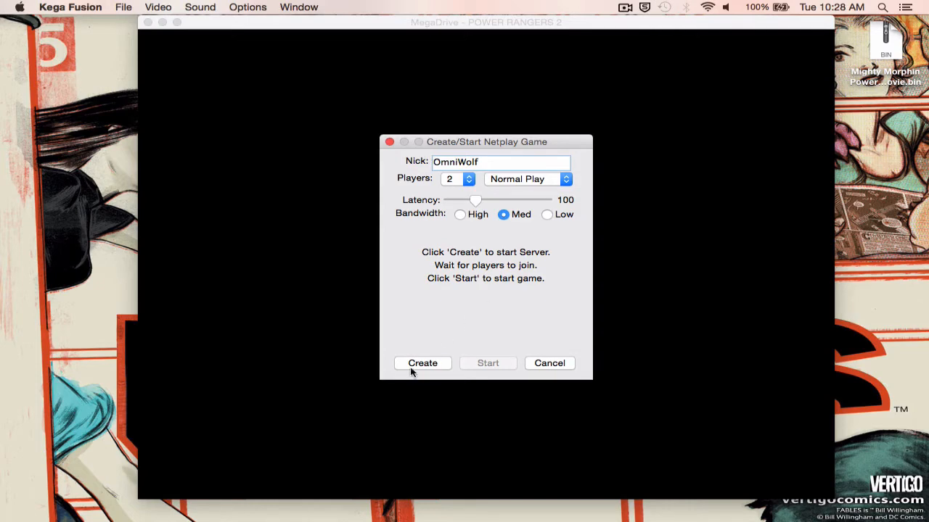
pyautogui.click(422, 363)
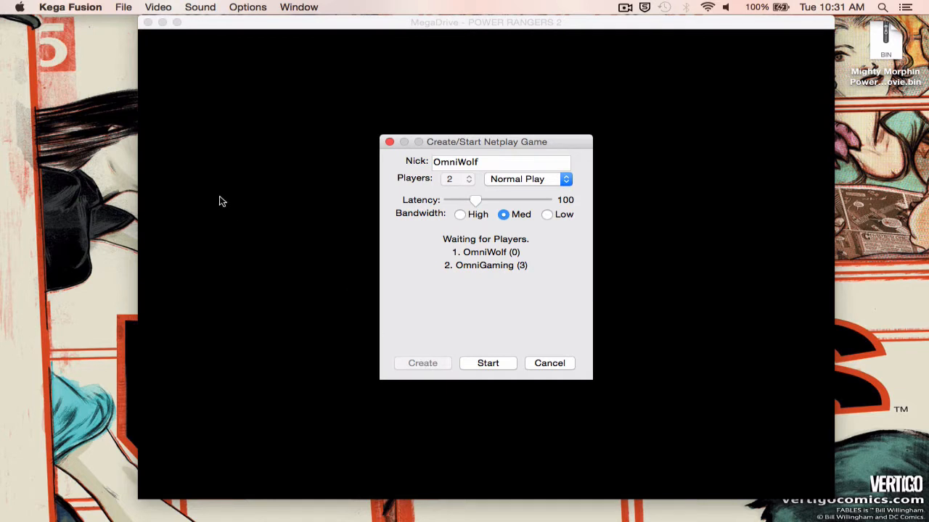
# Step: Bring up the System Preferences overview from the Apple menu, then switch to Firefox's start page
pyautogui.click(20, 6)
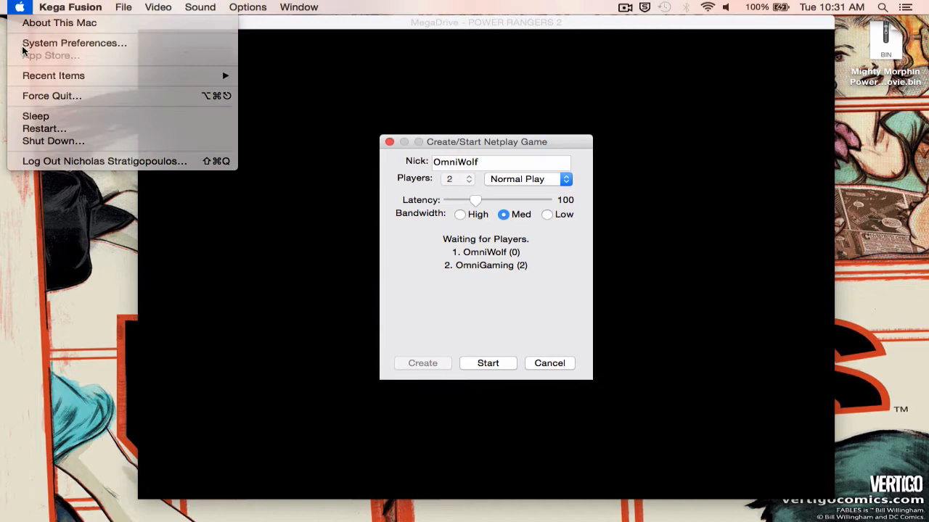
pyautogui.click(72, 43)
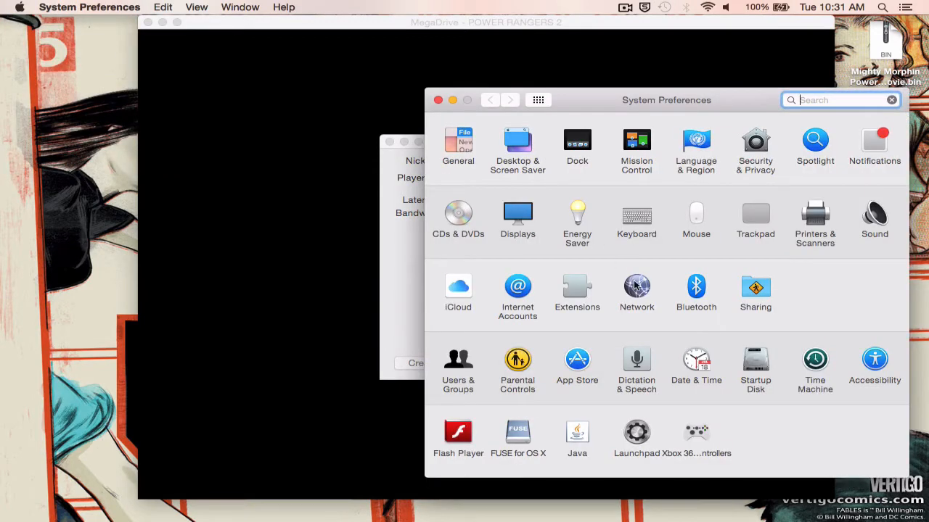
pyautogui.click(636, 287)
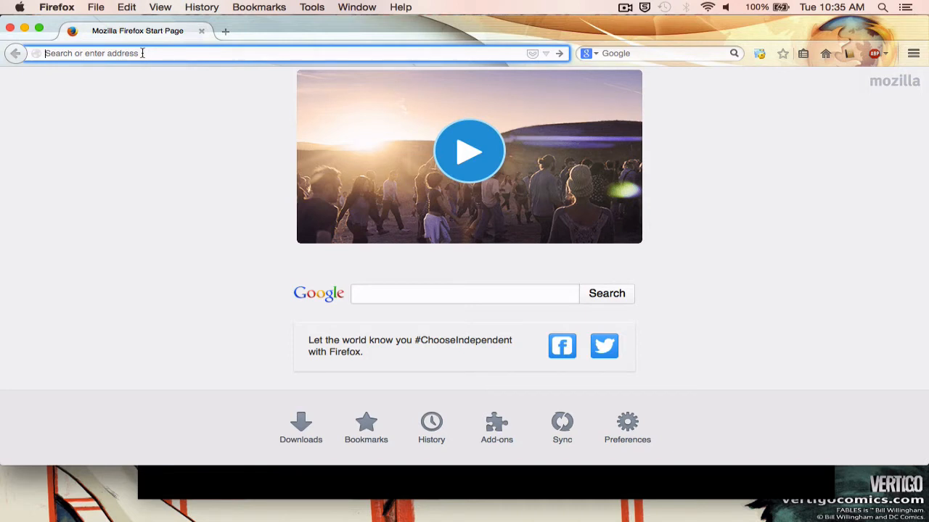
# Step: Read the router IP from Network > Wi-Fi in System Preferences and load the D-Link login page in Firefox
pyautogui.click(22, 8)
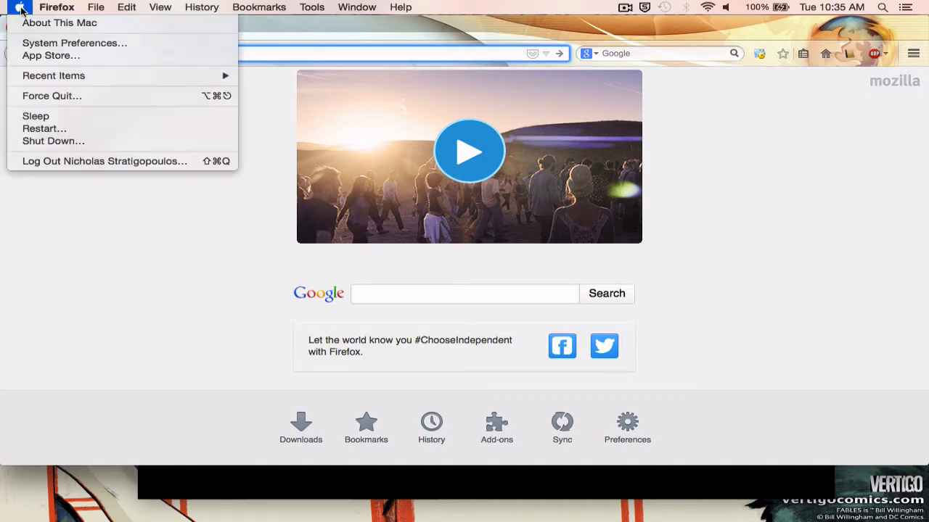
pyautogui.click(75, 42)
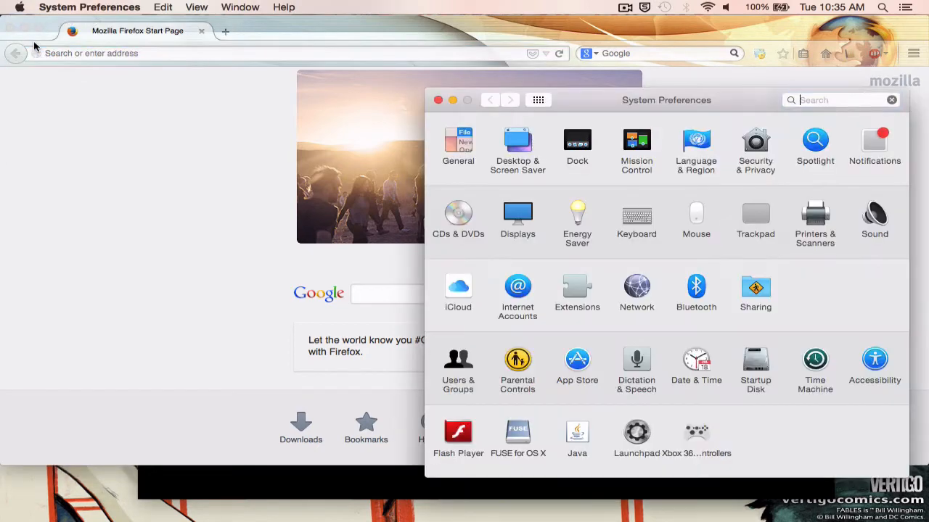
pyautogui.click(636, 287)
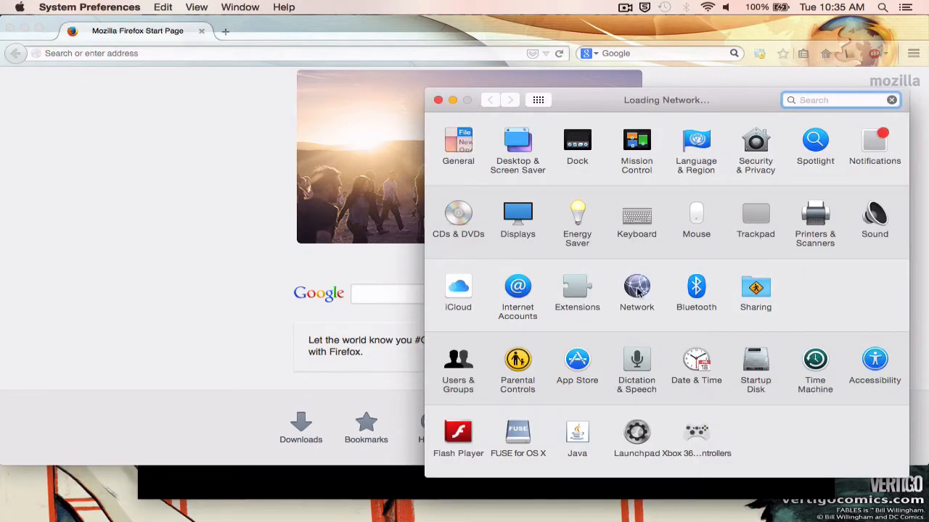
pyautogui.click(636, 287)
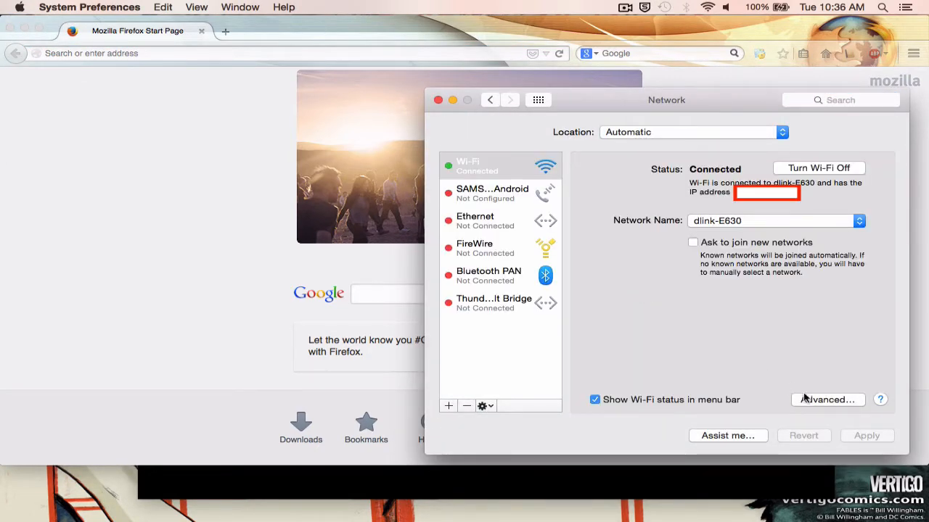
pyautogui.click(827, 400)
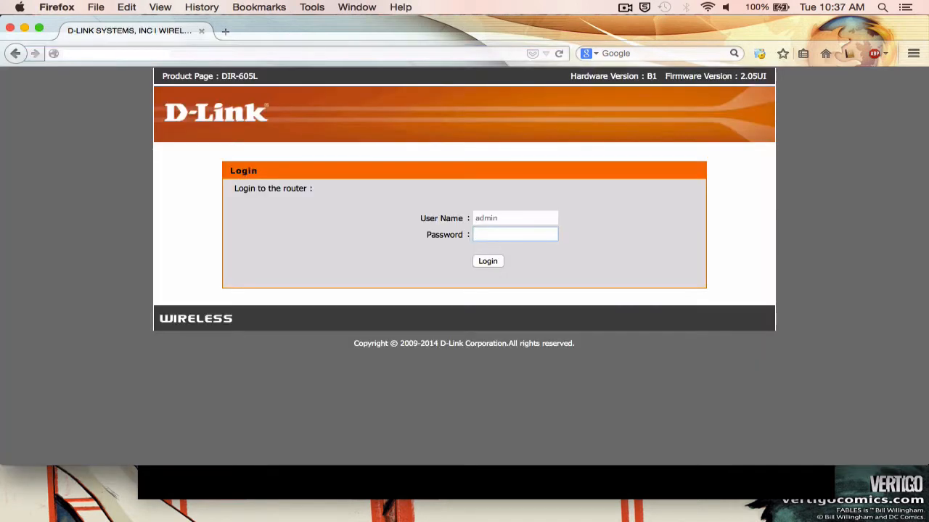
# Step: Log into the D-Link router with its password and move from the status summary to the ADVANCED section
pyautogui.click(515, 235)
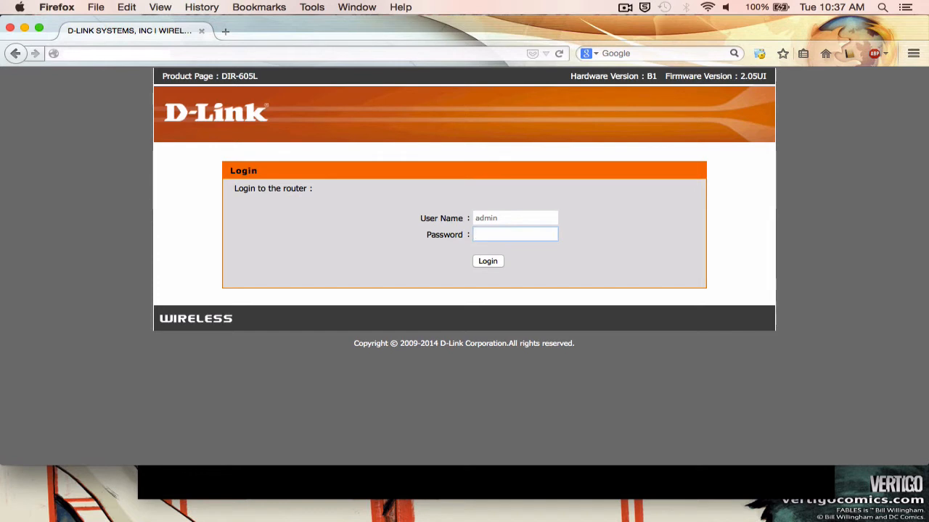
pyautogui.click(487, 262)
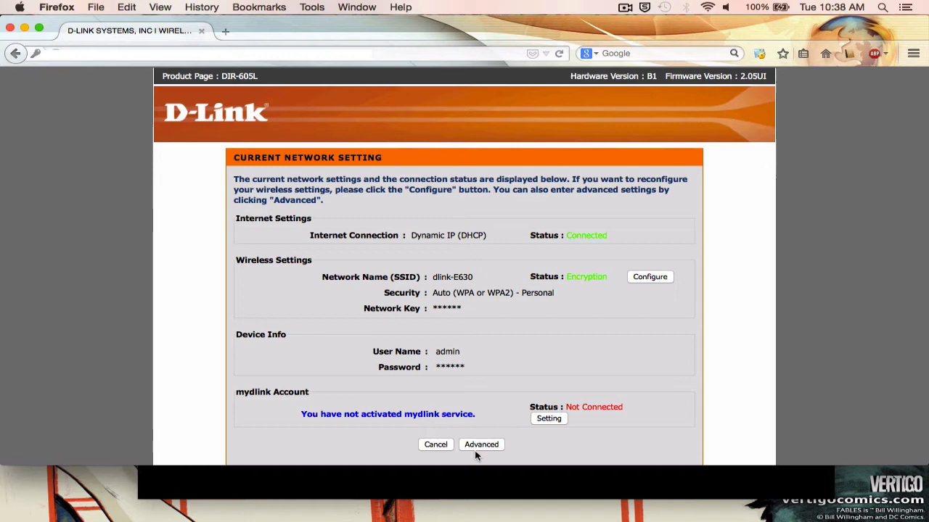
pyautogui.click(481, 444)
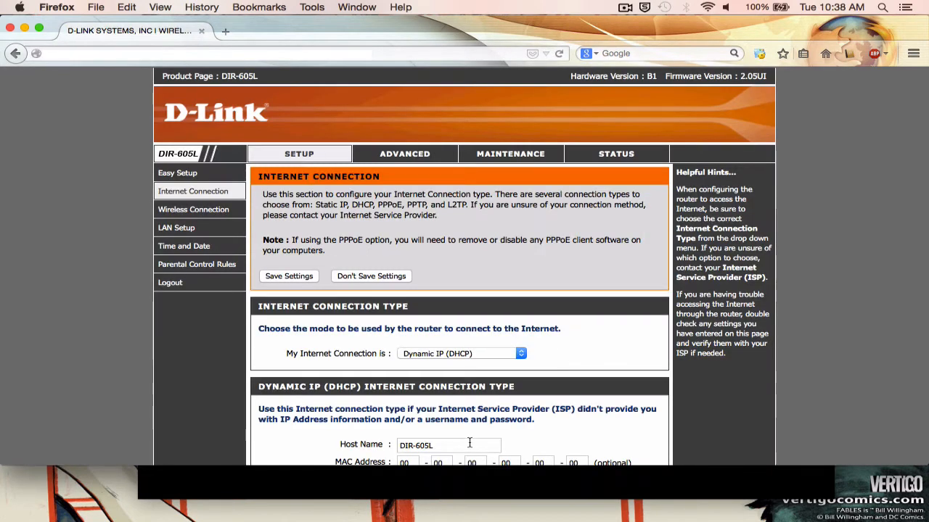
pyautogui.click(405, 154)
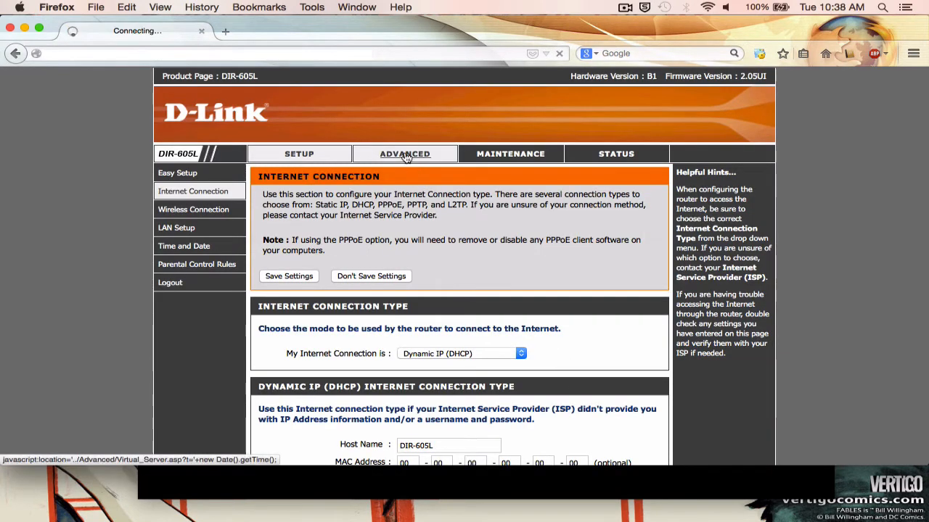
# Step: Enable port forwarding rule 1 named Genesis for port 5394, checking this Mac's IP in Network settings
pyautogui.click(403, 154)
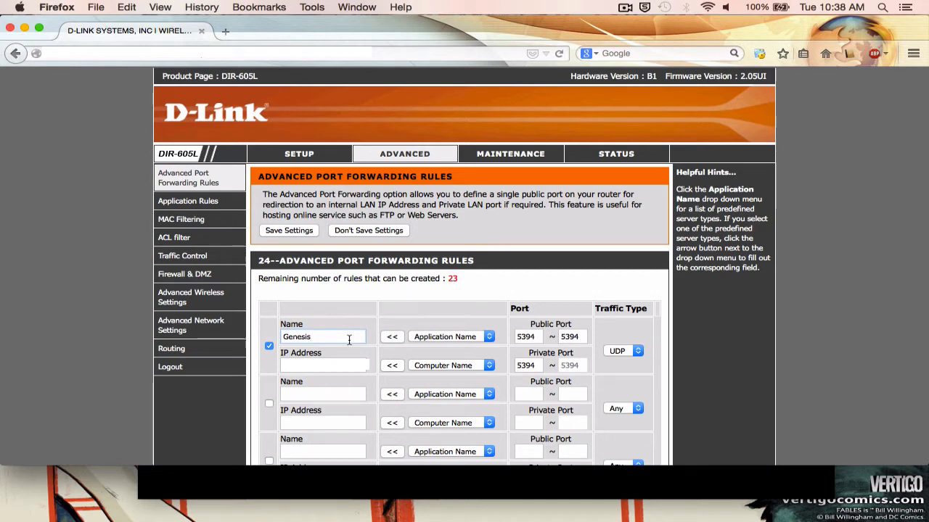
pyautogui.click(322, 364)
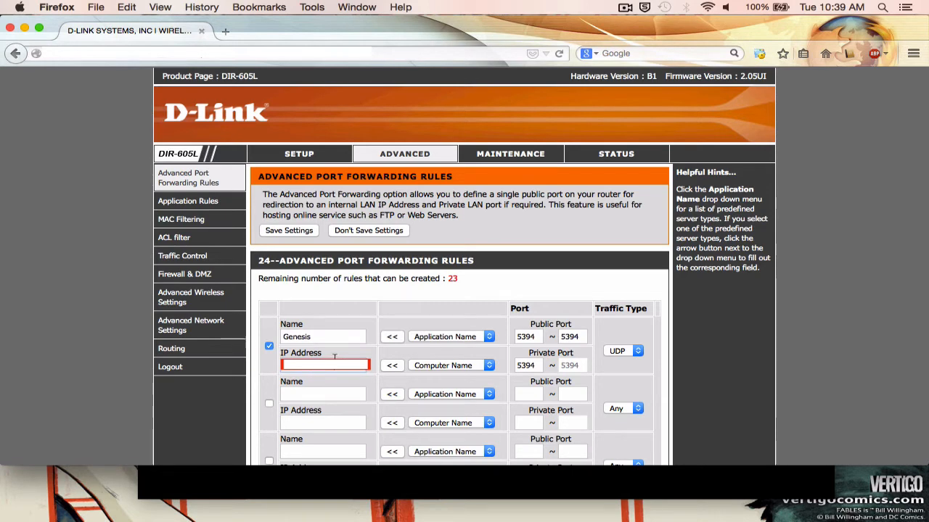
pyautogui.click(18, 6)
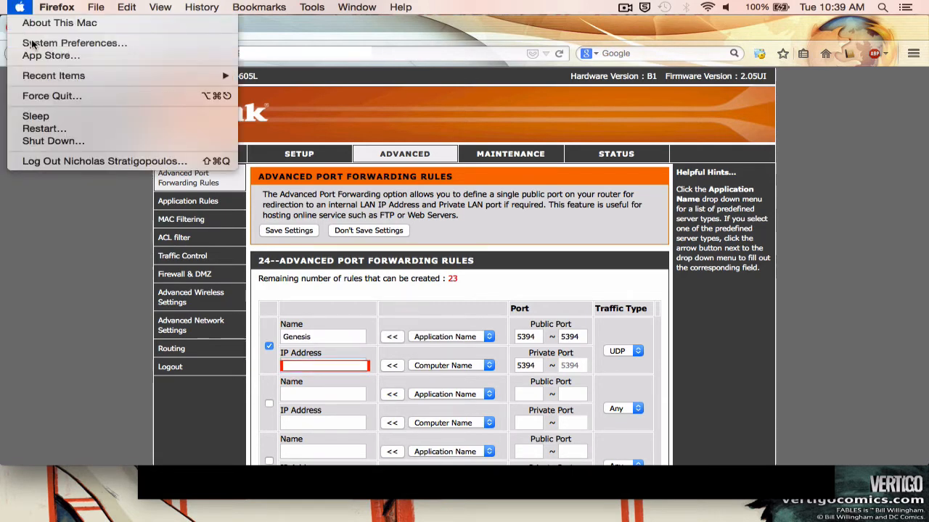
pyautogui.click(72, 44)
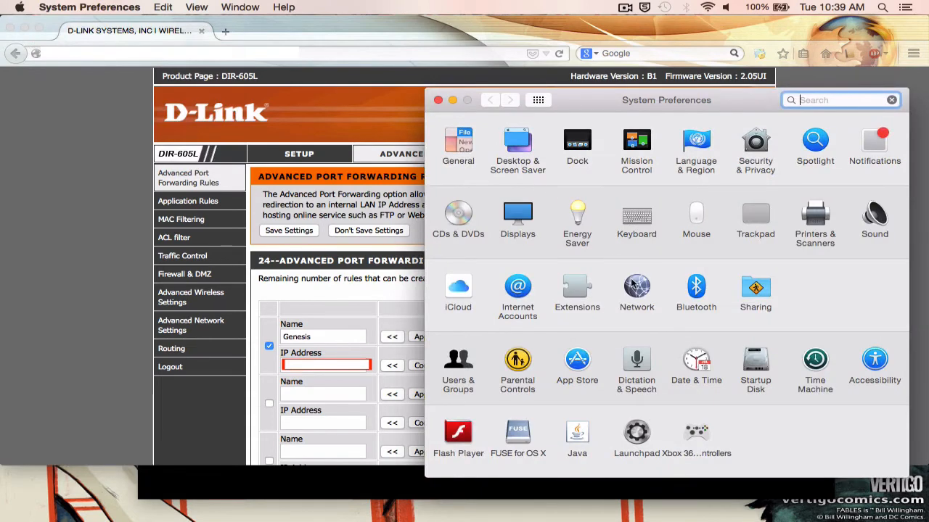
pyautogui.click(636, 287)
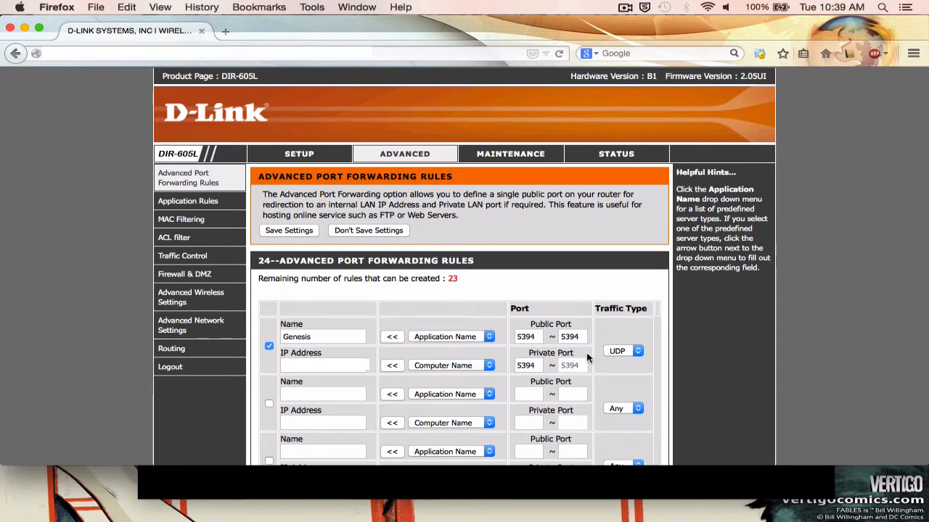
# Step: Set the Genesis rule's traffic type to UDP
pyautogui.click(636, 352)
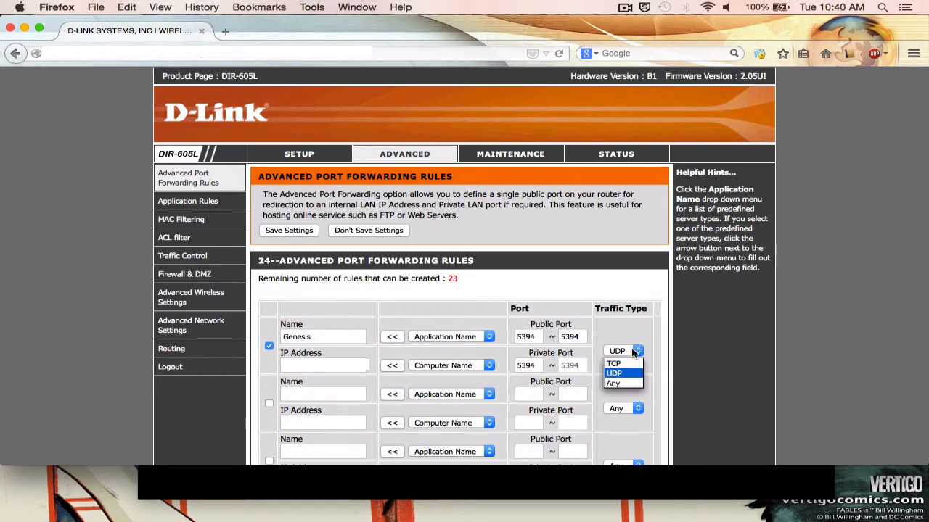
pyautogui.scroll(-3)
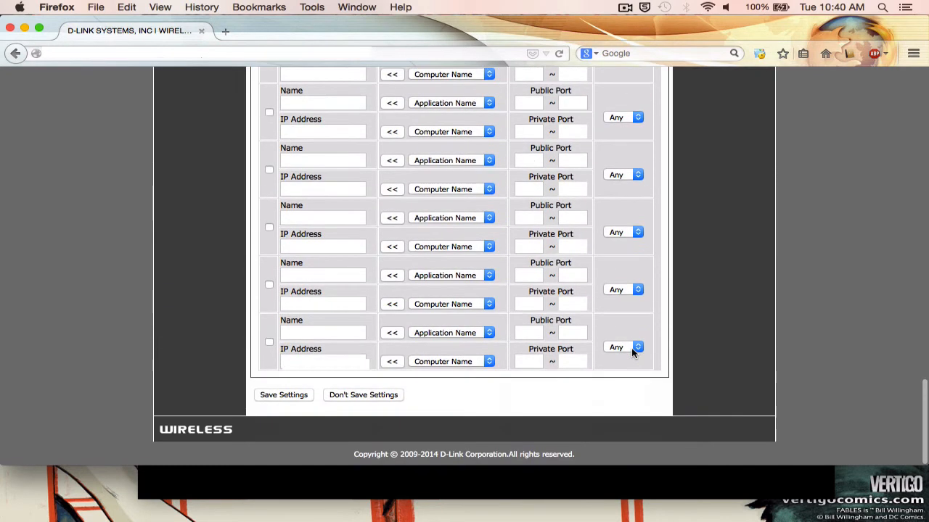
# Step: Save the router settings and start the Netplay game so Power Rangers 2 reaches player select
pyautogui.click(285, 395)
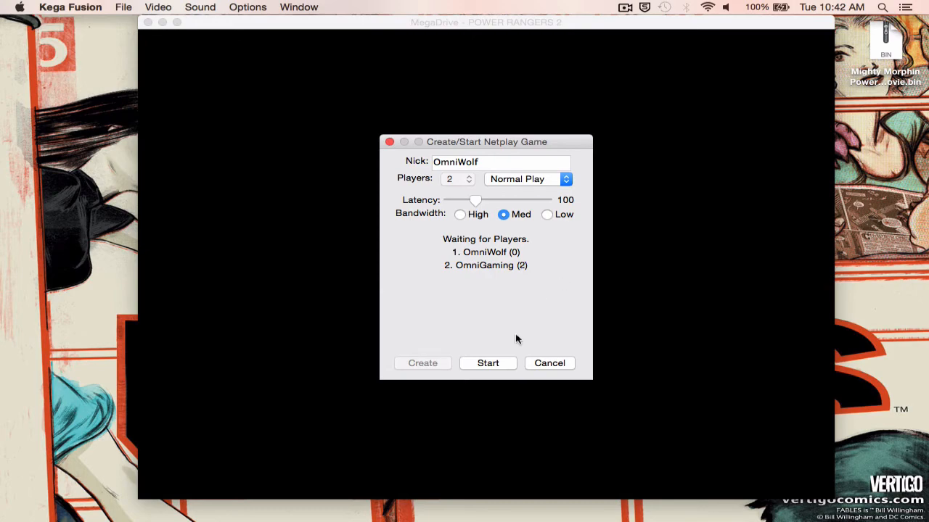
pyautogui.click(487, 363)
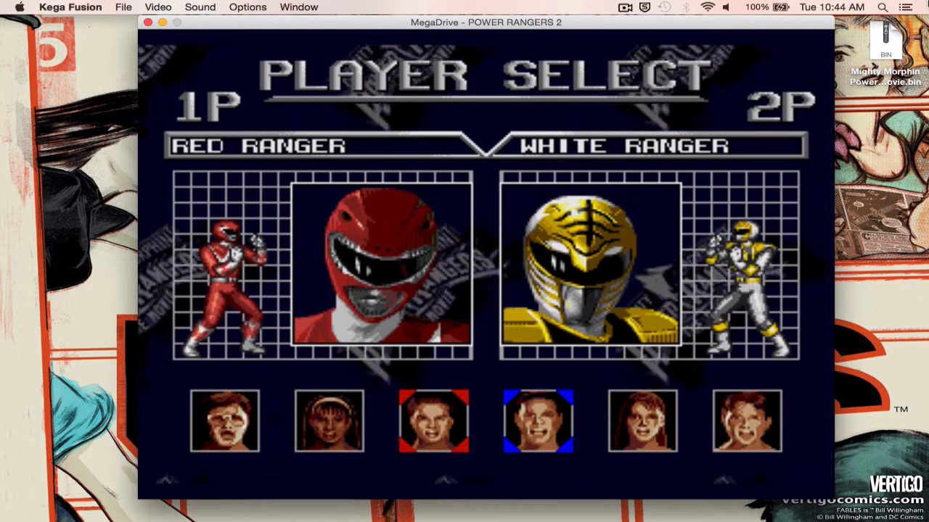